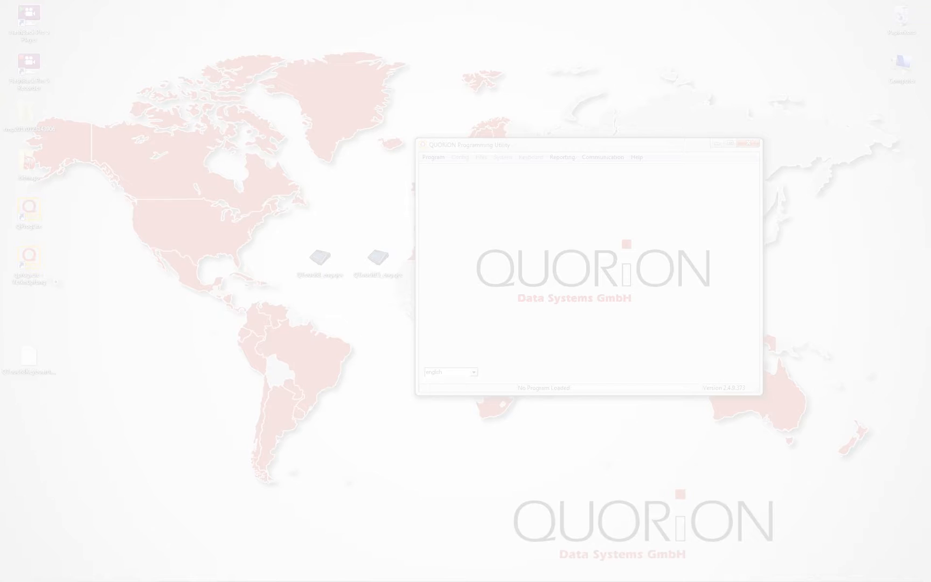
Step: Open the QTouch15_eng.qcc program file from the desktop
{"action": "left_click", "coordinate": [377, 260]}
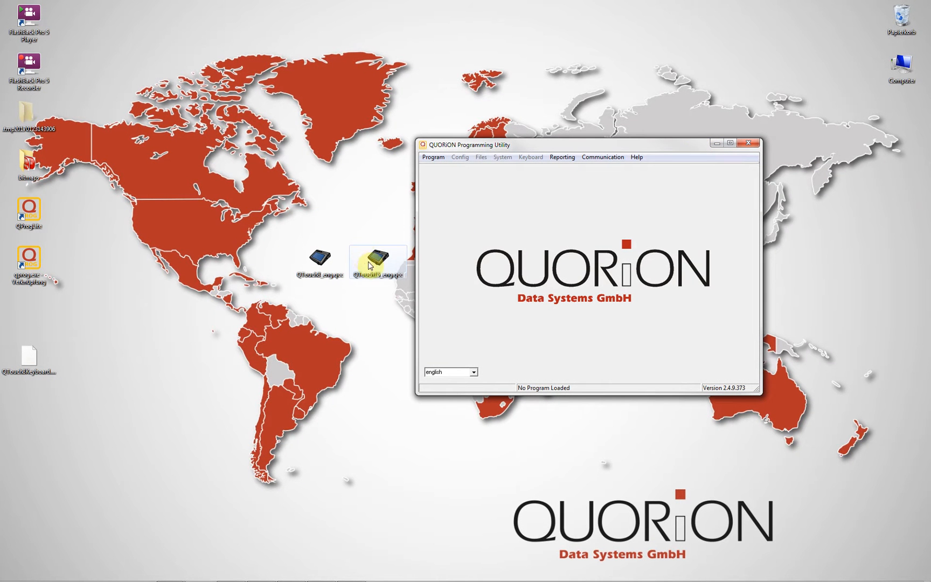
{"action": "double_click", "coordinate": [377, 260]}
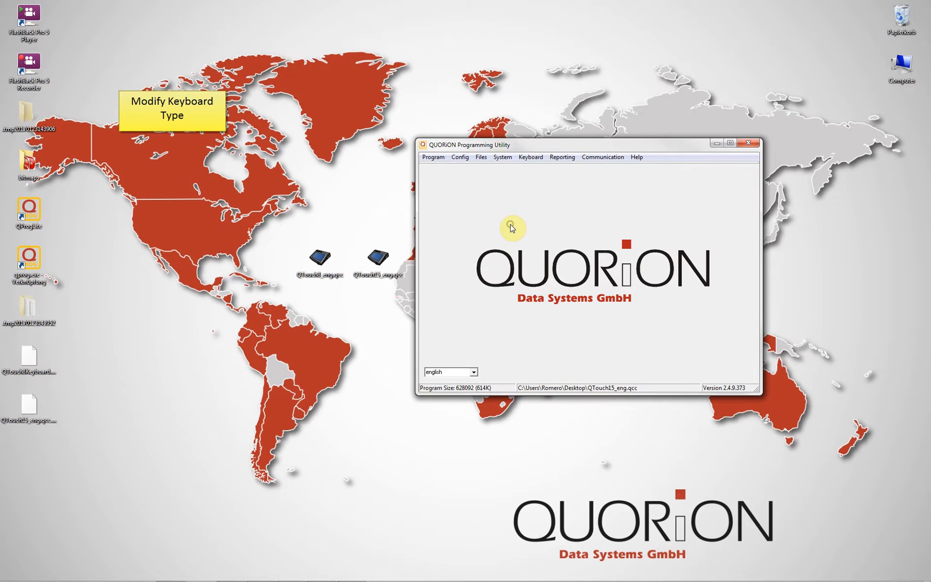
Step: In the Keyboard editor, set the keyboard type to QTouch8 64 Keys
{"action": "left_click", "coordinate": [529, 157]}
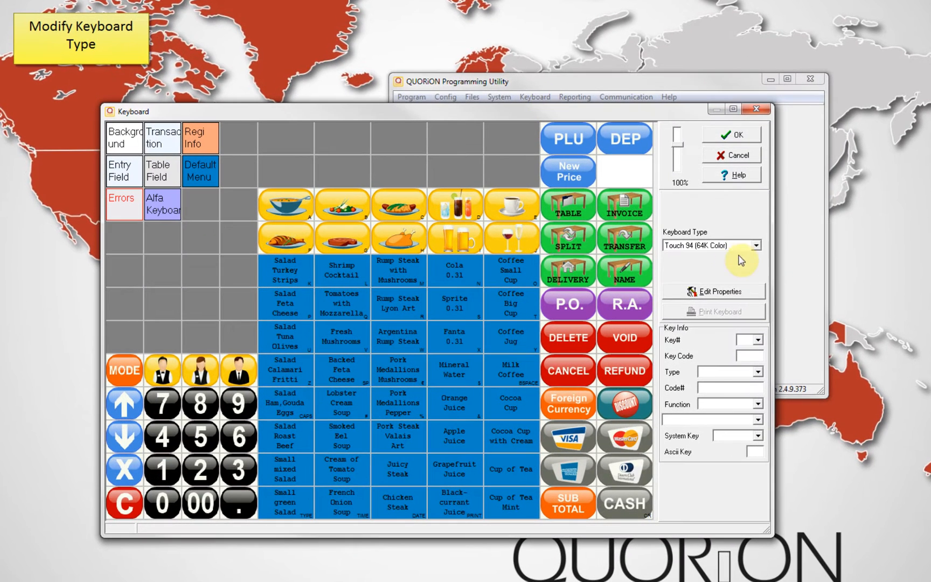
{"action": "left_click", "coordinate": [755, 245]}
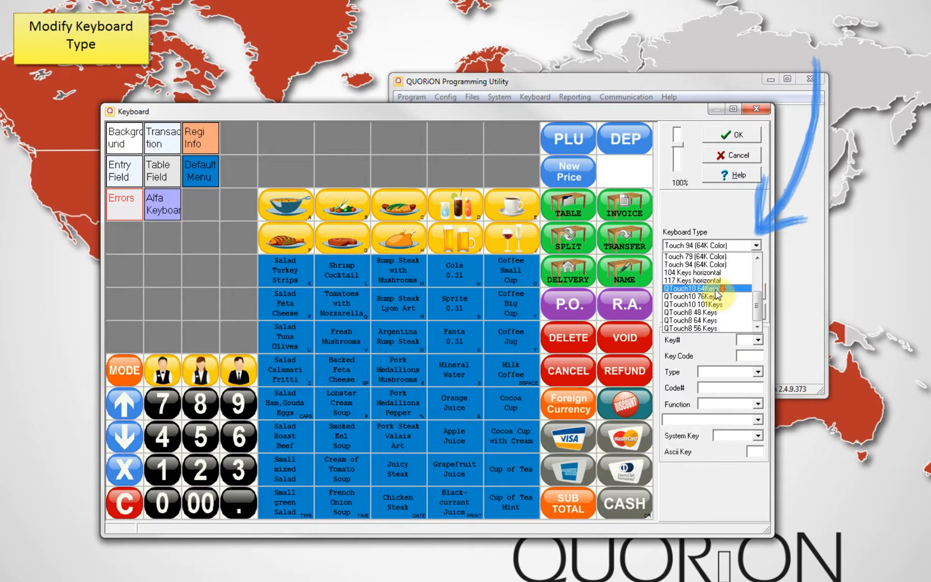
{"action": "left_click", "coordinate": [707, 321]}
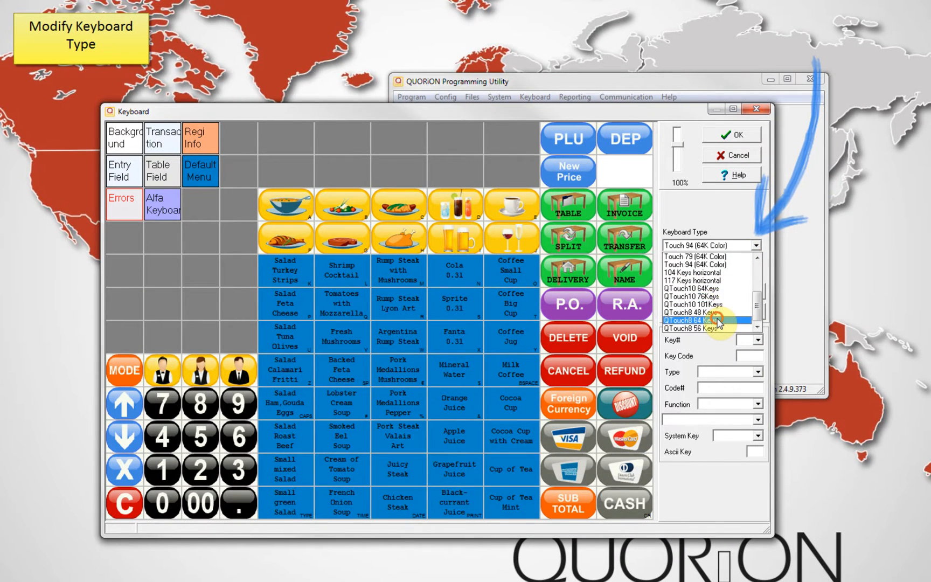
{"action": "left_click", "coordinate": [695, 320]}
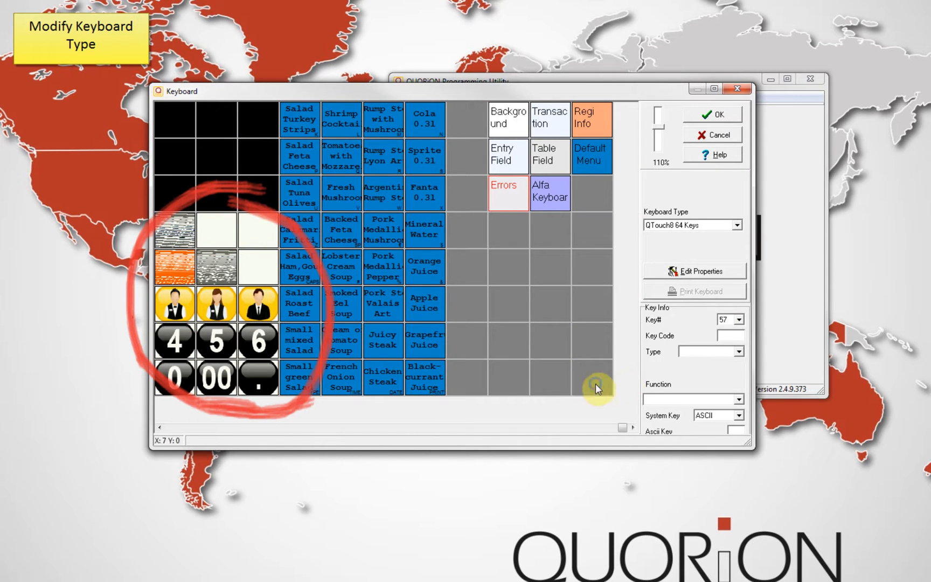
Step: Bring up the key grid's context menu to switch keys to User Defined Text
{"action": "right_click", "coordinate": [597, 386]}
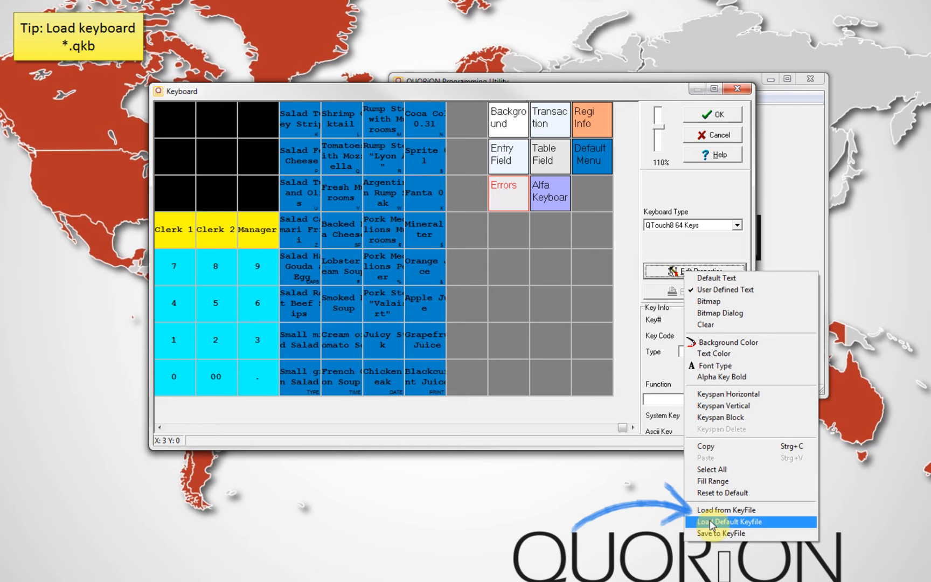
Step: Load the QTouch8Keyboard.qkb2 default keyfile into the layout
{"action": "left_click", "coordinate": [726, 509]}
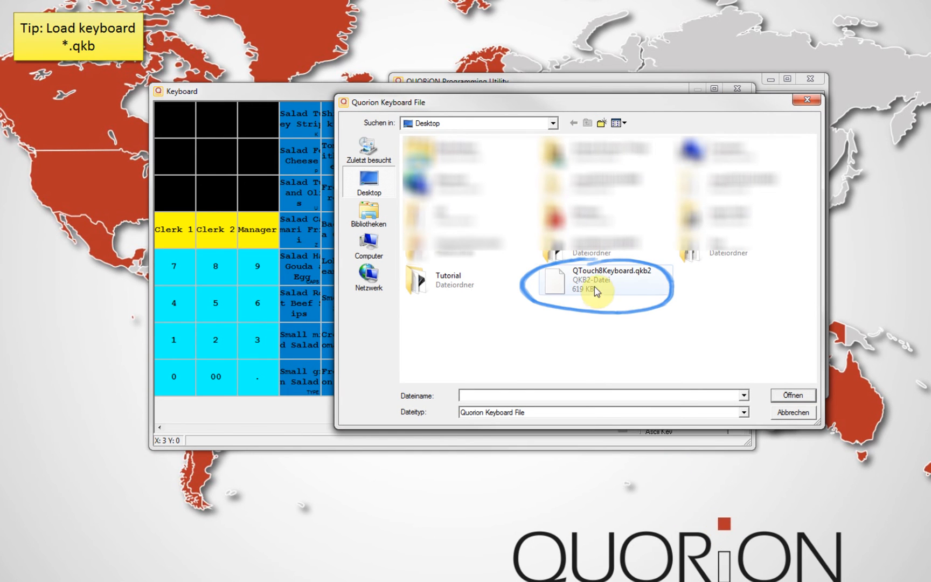
{"action": "double_click", "coordinate": [588, 279]}
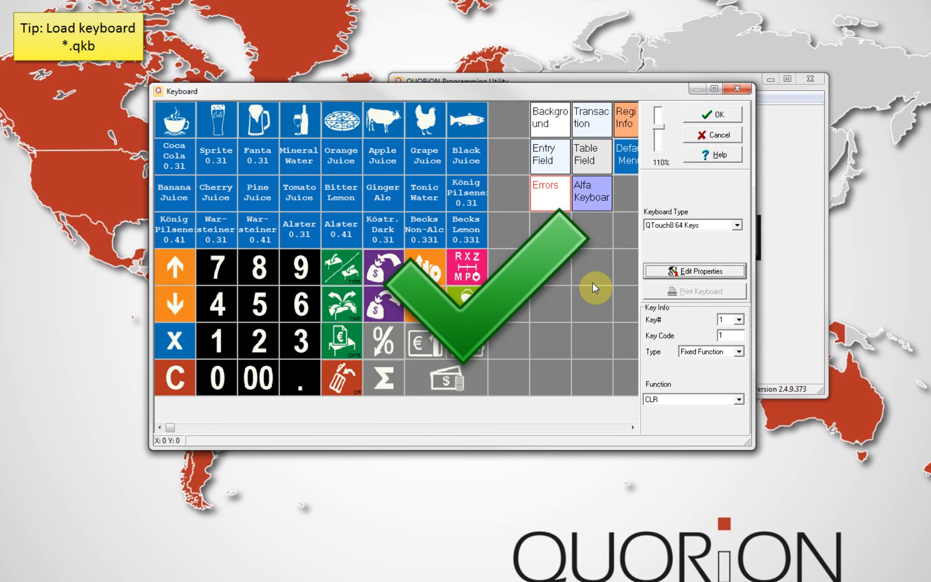